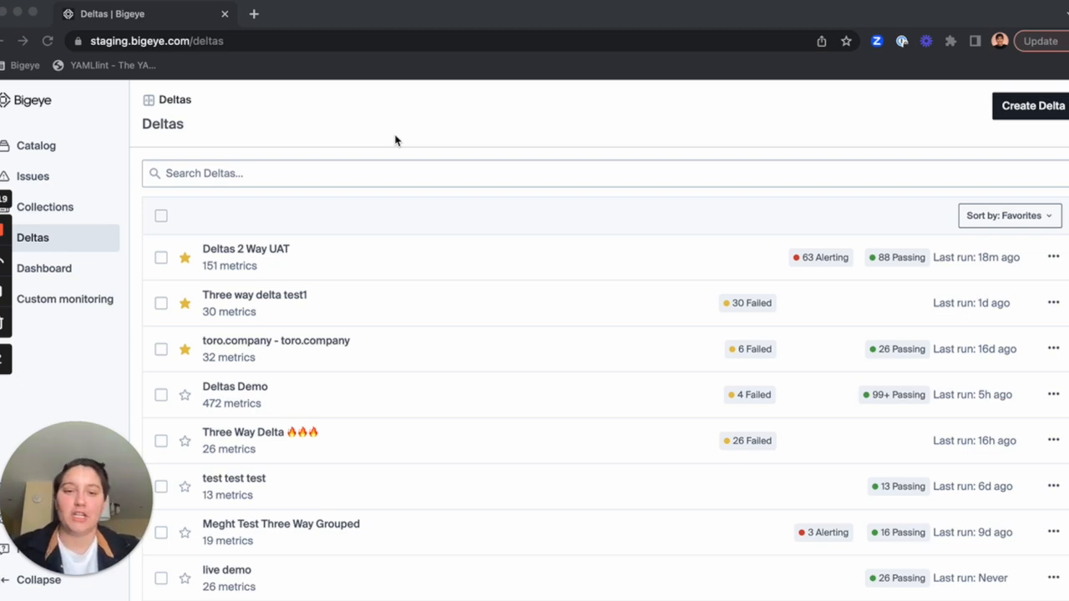
mouse_move(855, 271)
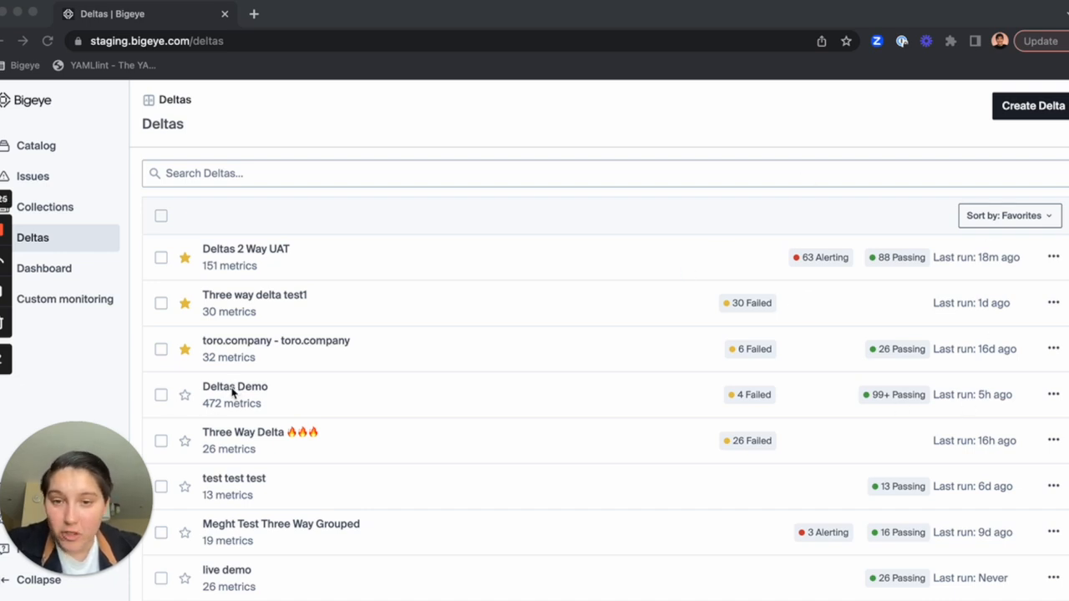
Open the Deltas Demo delta and switch its results to Target B.
click(235, 386)
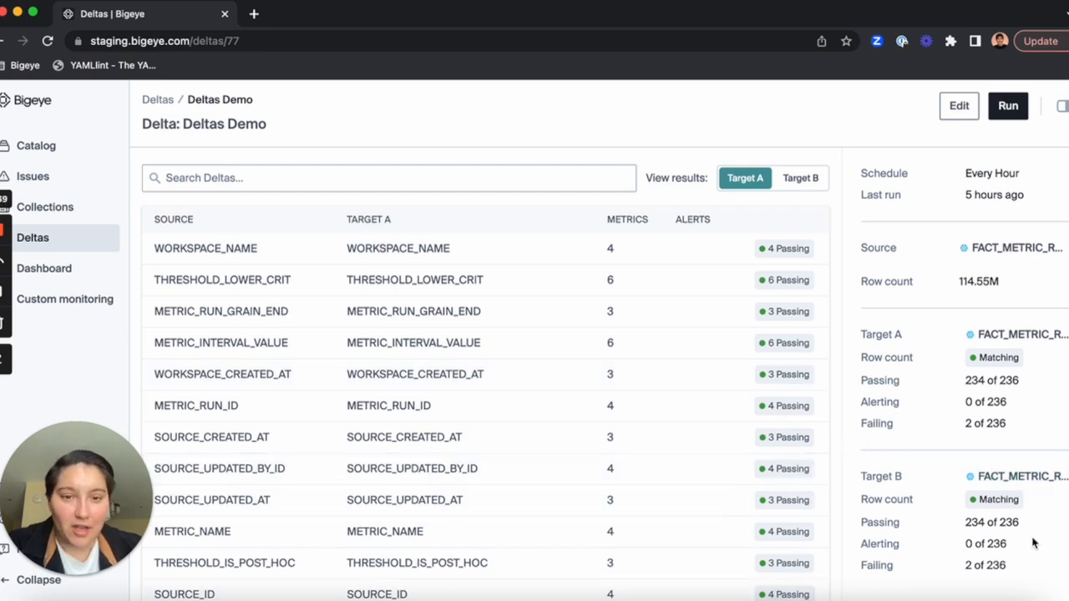
mouse_move(818, 427)
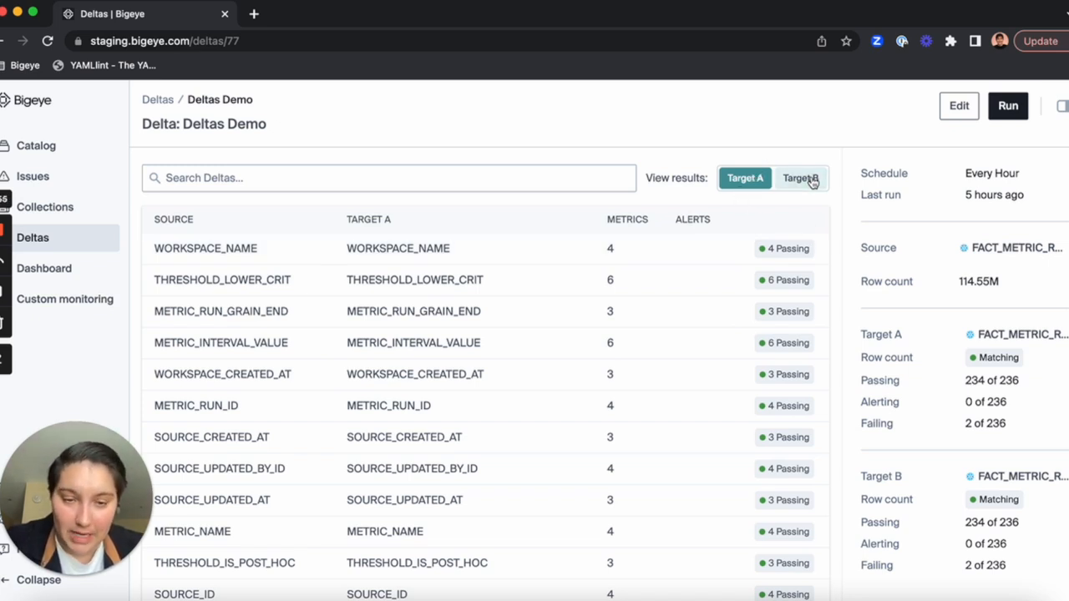
click(801, 178)
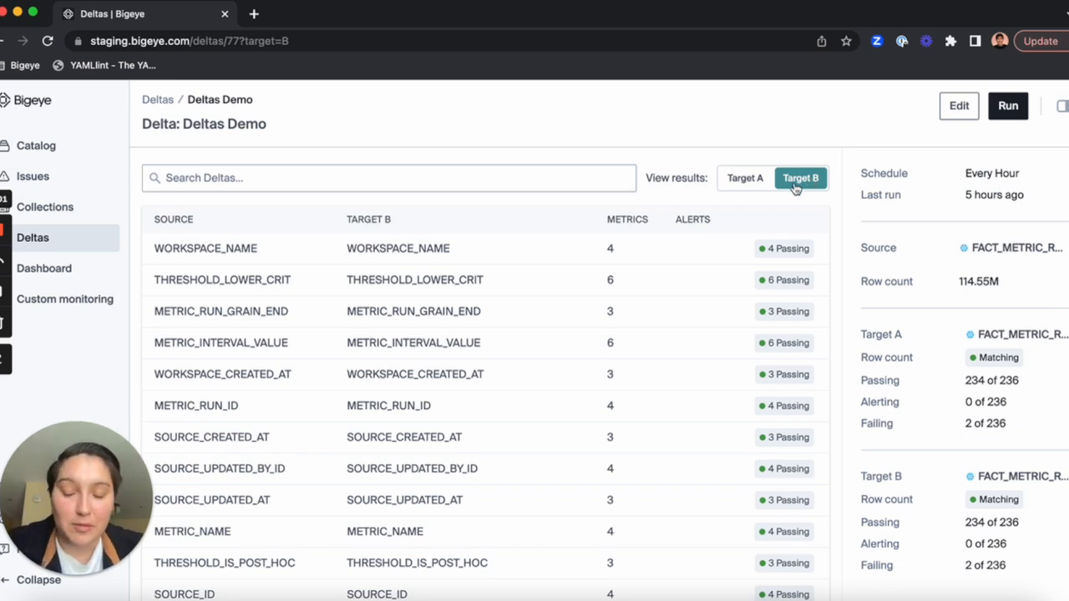
mouse_move(716, 238)
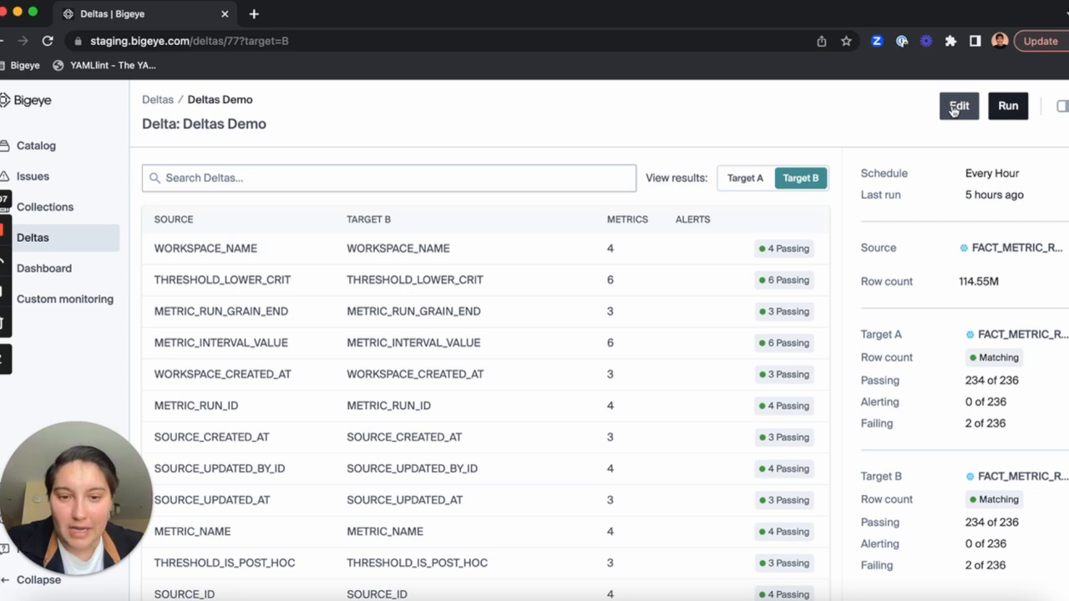
Open the Deltas Demo delta's Edit form with name, hourly schedule and Snowflake source.
click(957, 106)
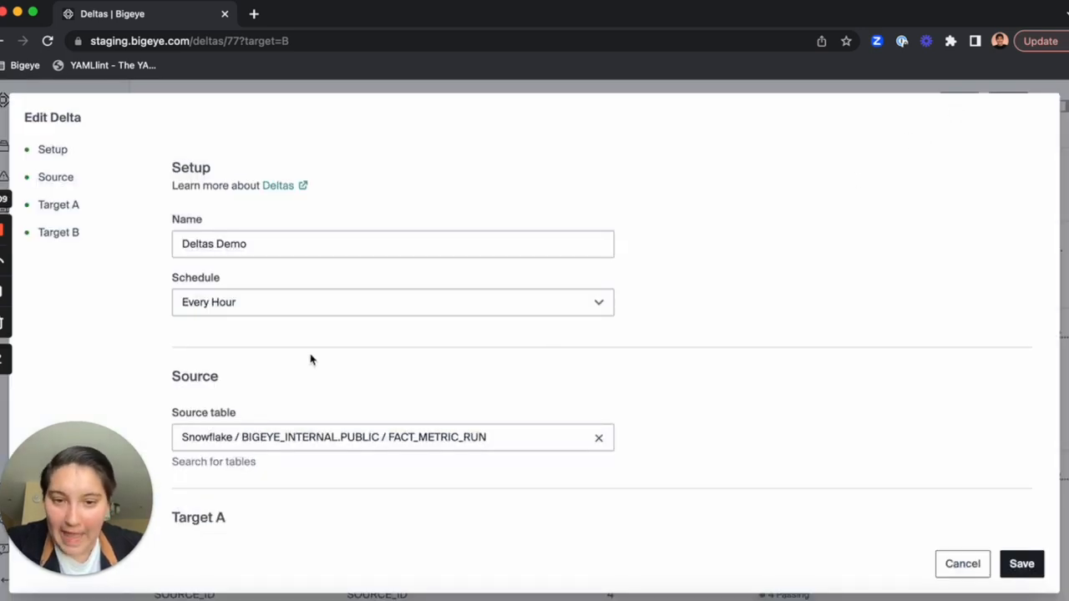
scroll(down, 3)
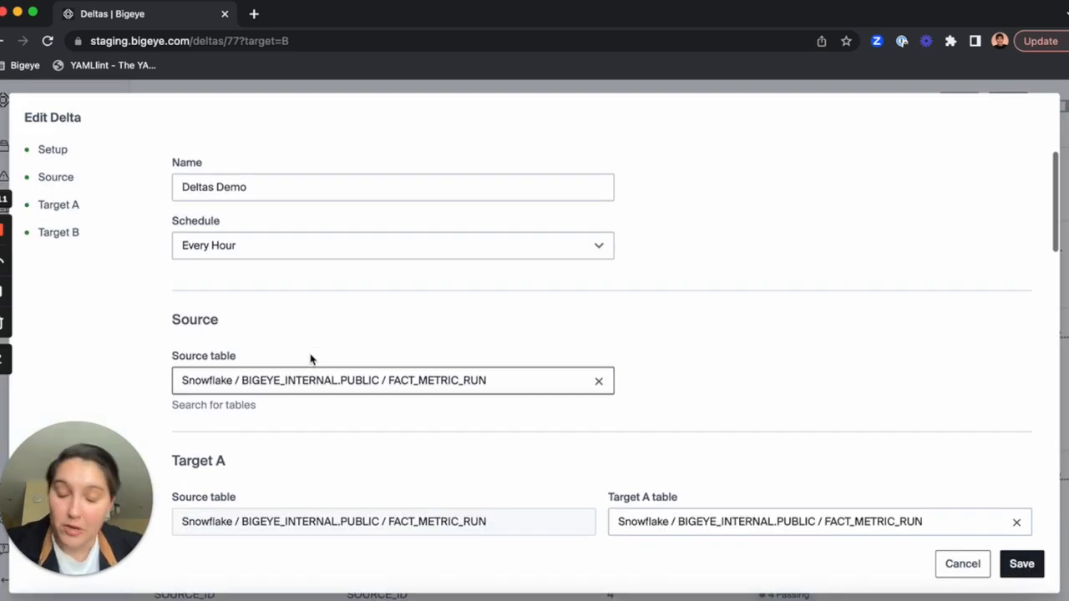
scroll(down, 3)
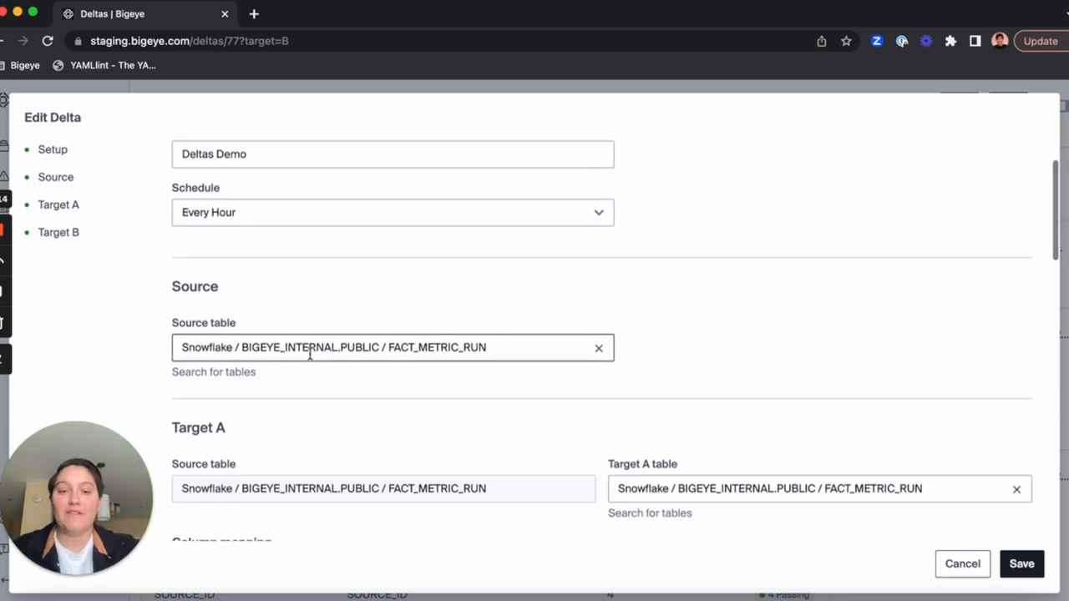
scroll(down, 3)
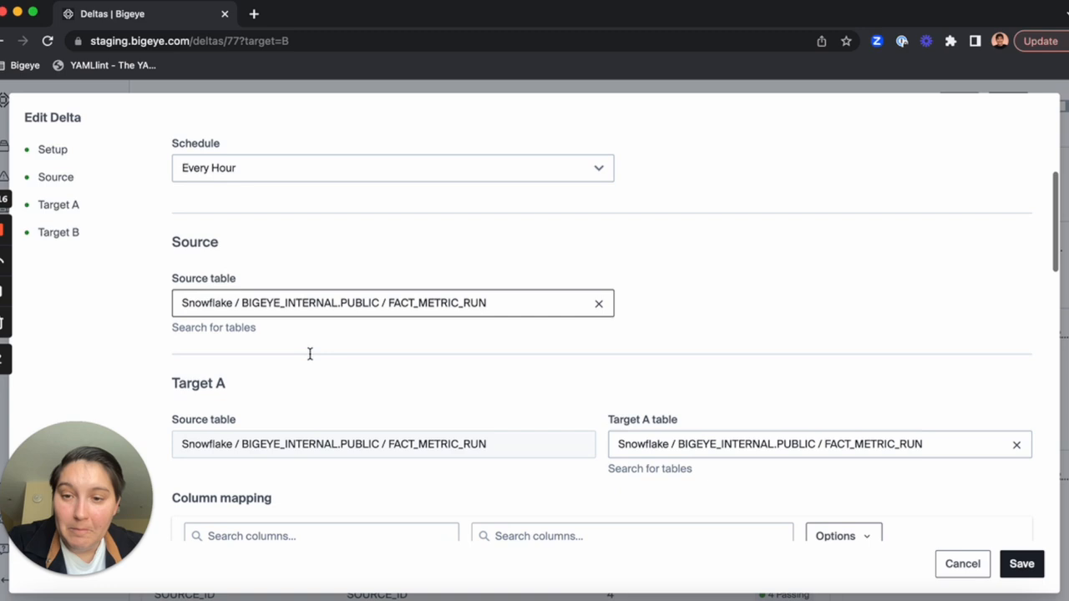
scroll(down, 3)
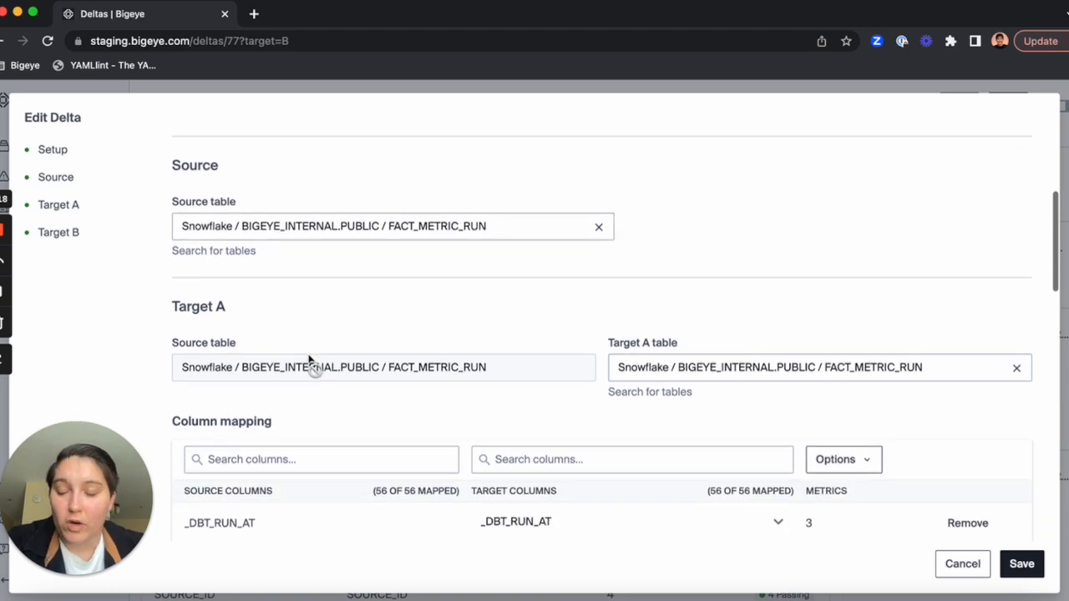
scroll(down, 3)
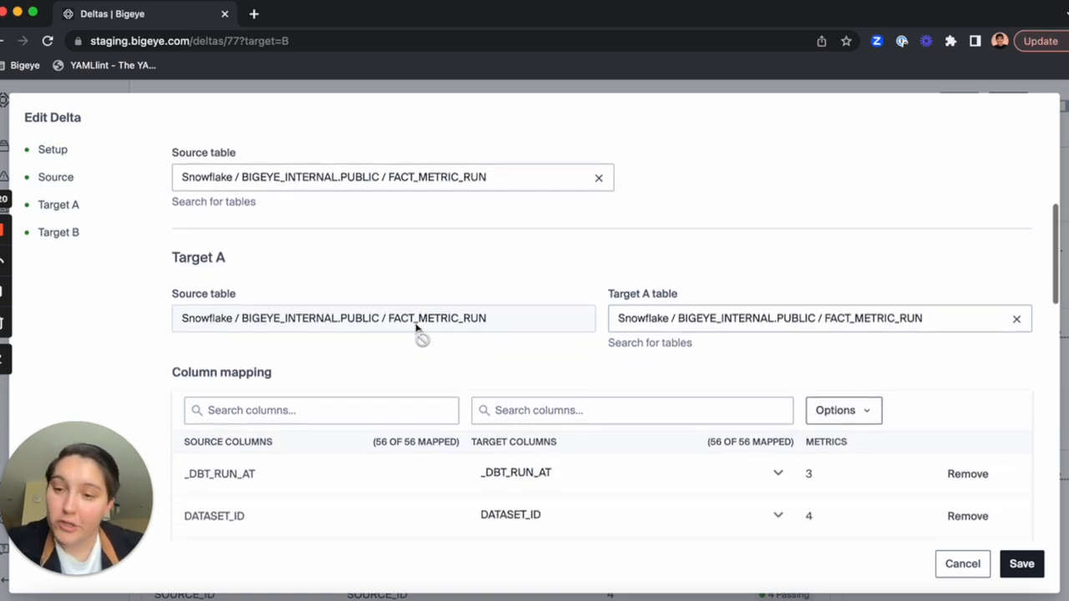
scroll(down, 3)
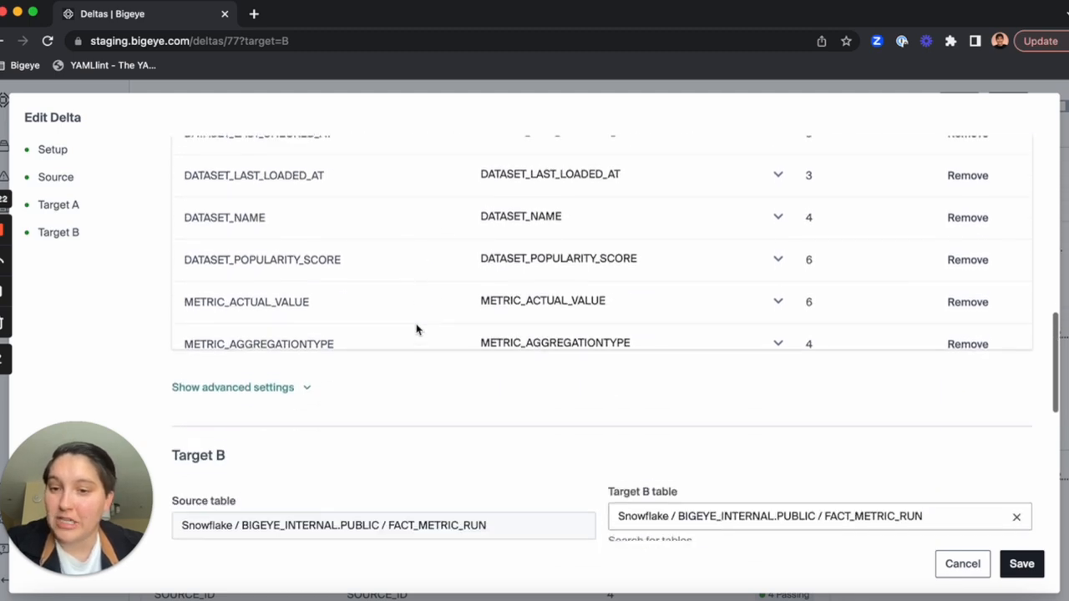
scroll(down, 3)
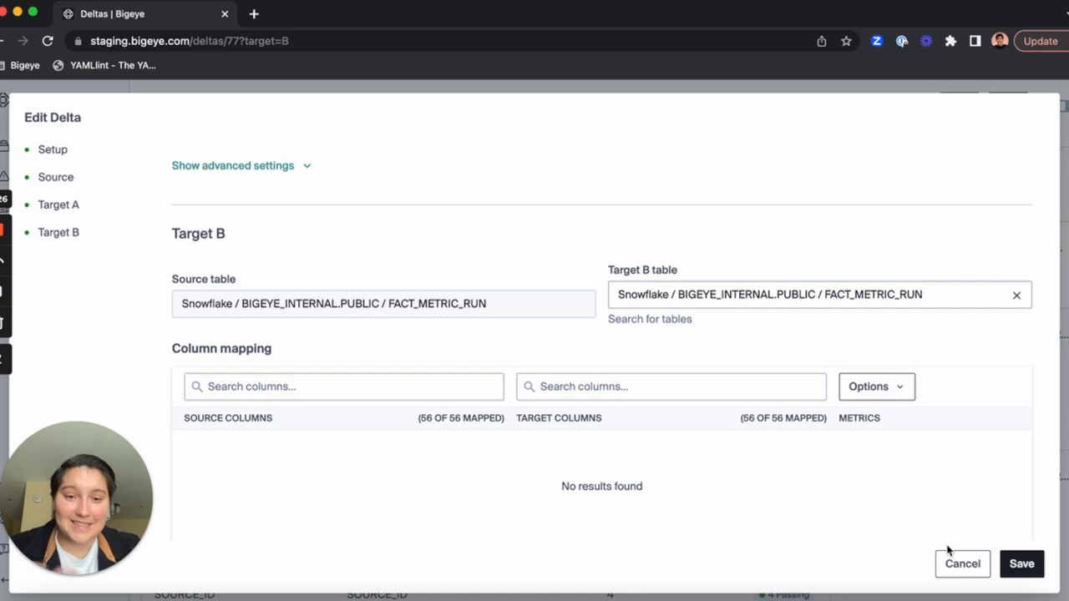
Cancel the Edit Delta modal without saving, returning to the Target B results.
click(962, 564)
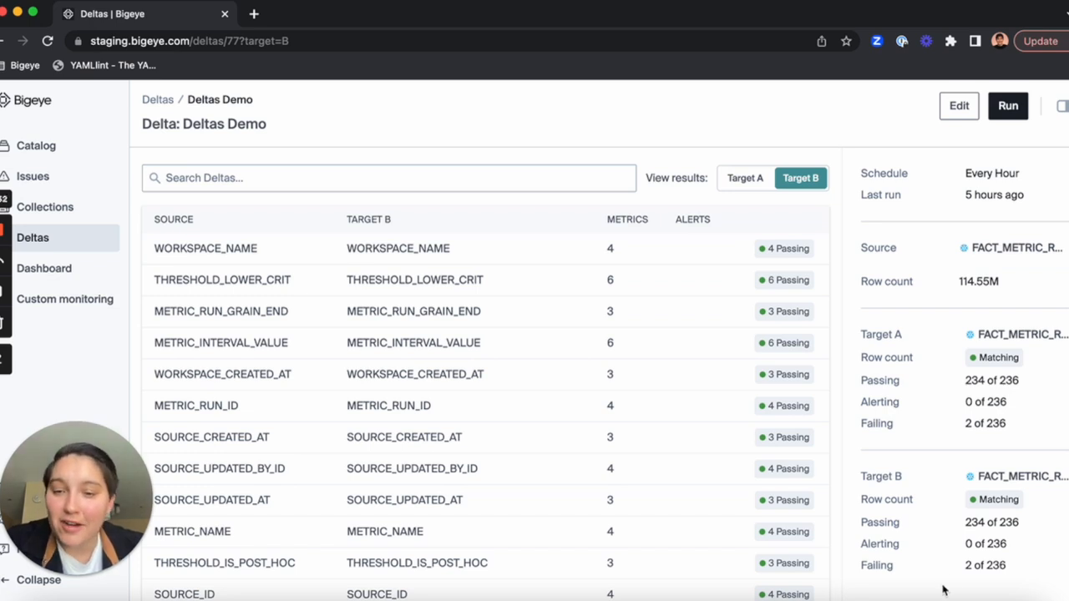
mouse_move(712, 370)
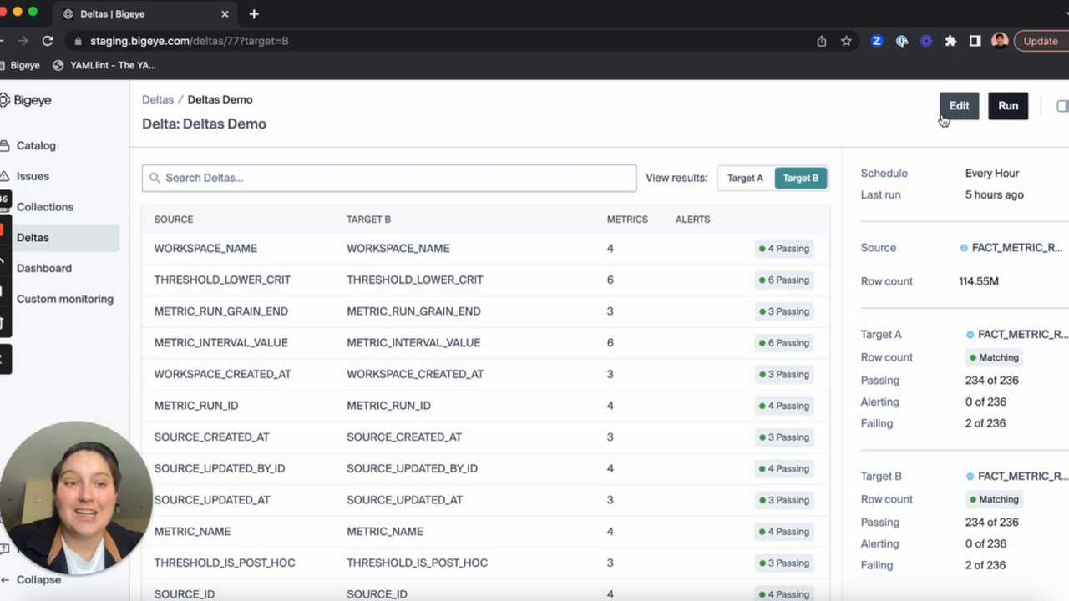
click(958, 106)
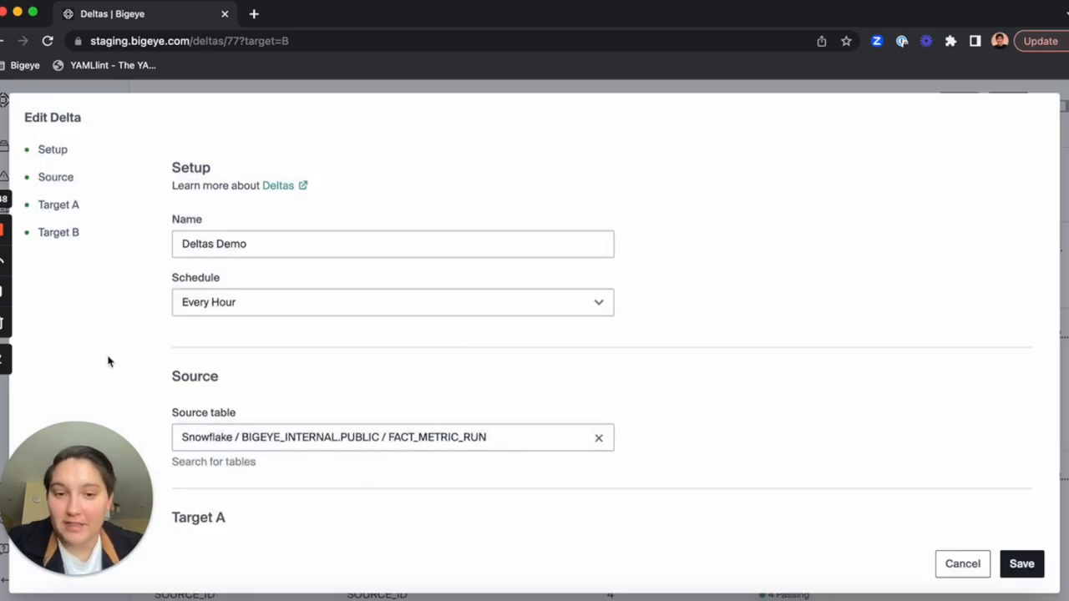
scroll(down, 3)
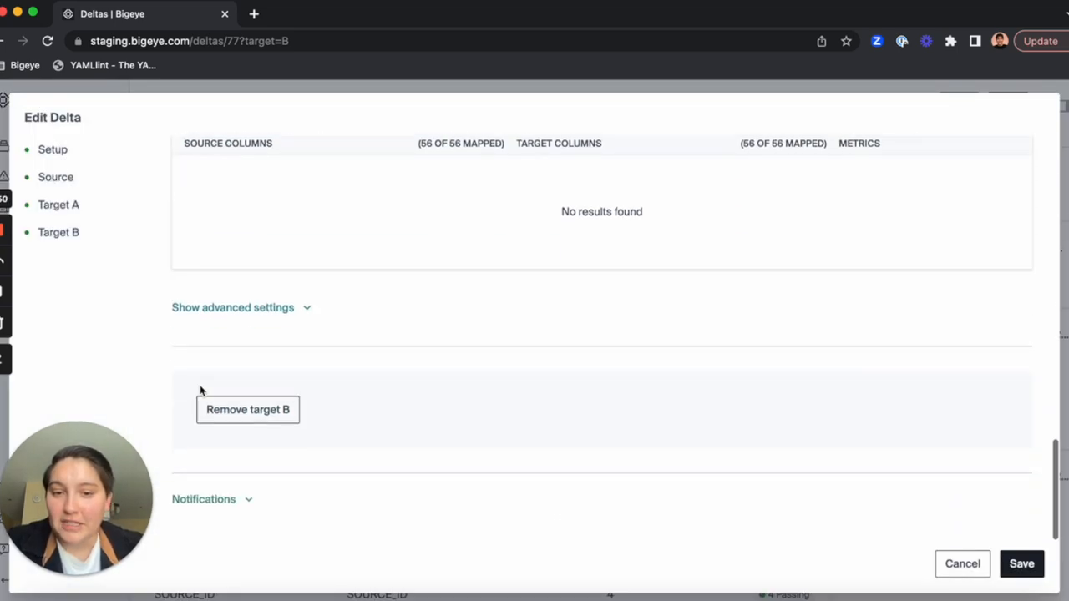
click(203, 499)
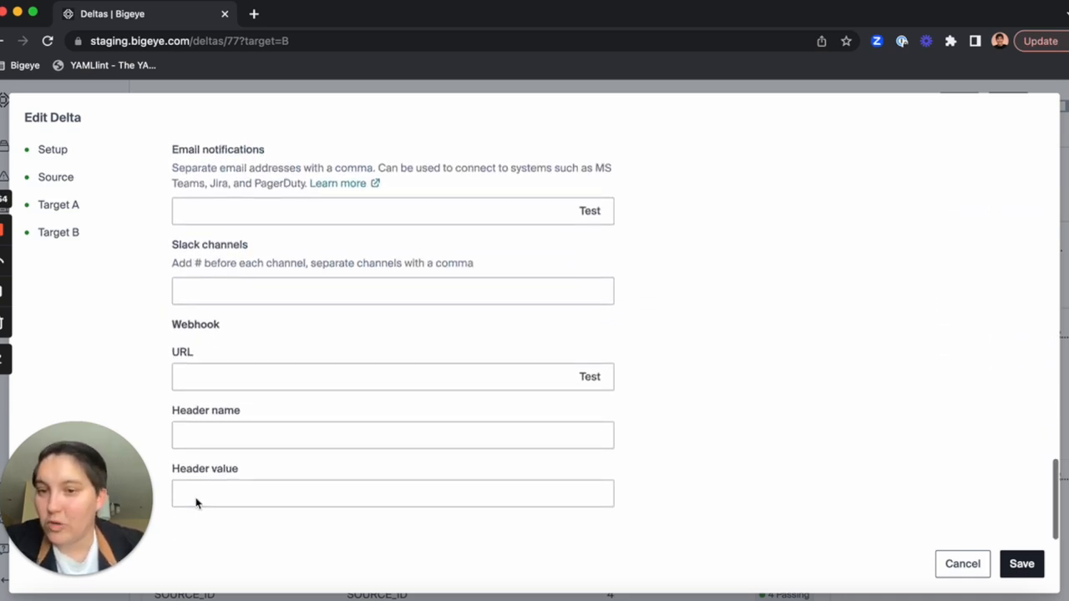
click(392, 493)
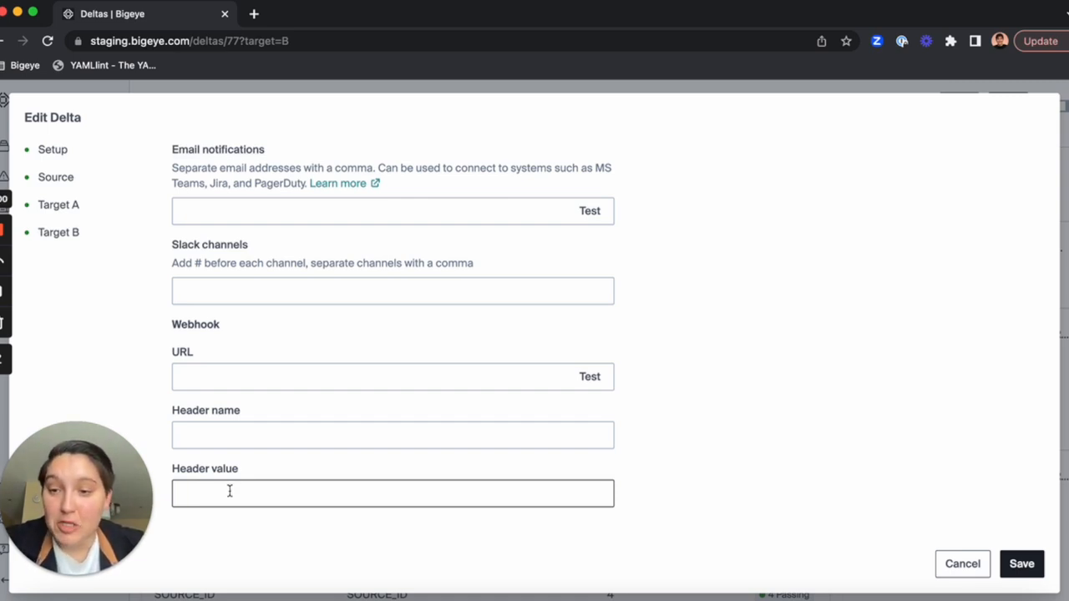
mouse_move(631, 446)
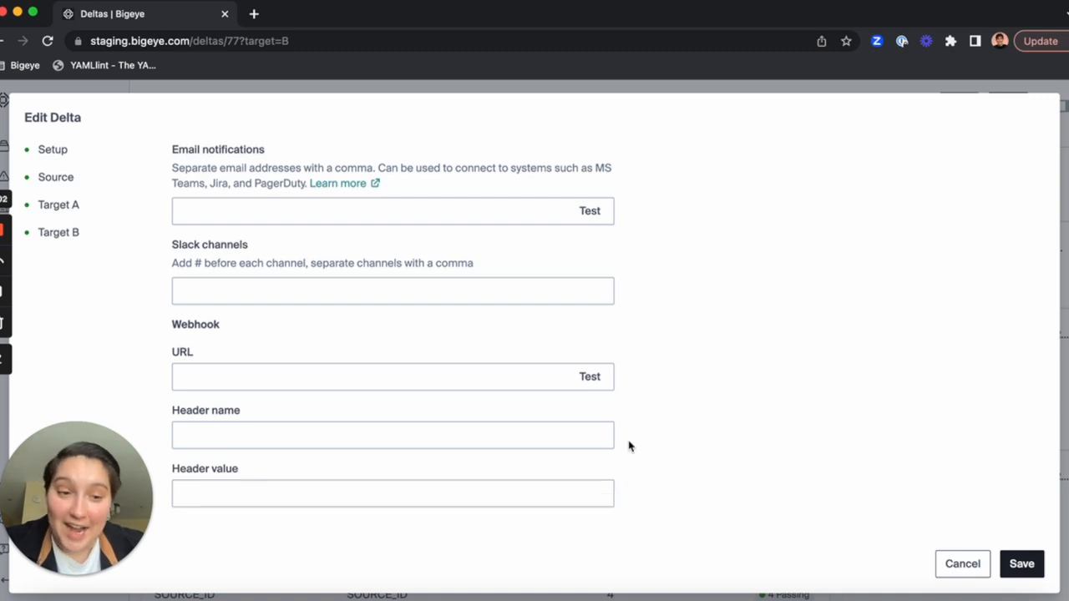
click(963, 563)
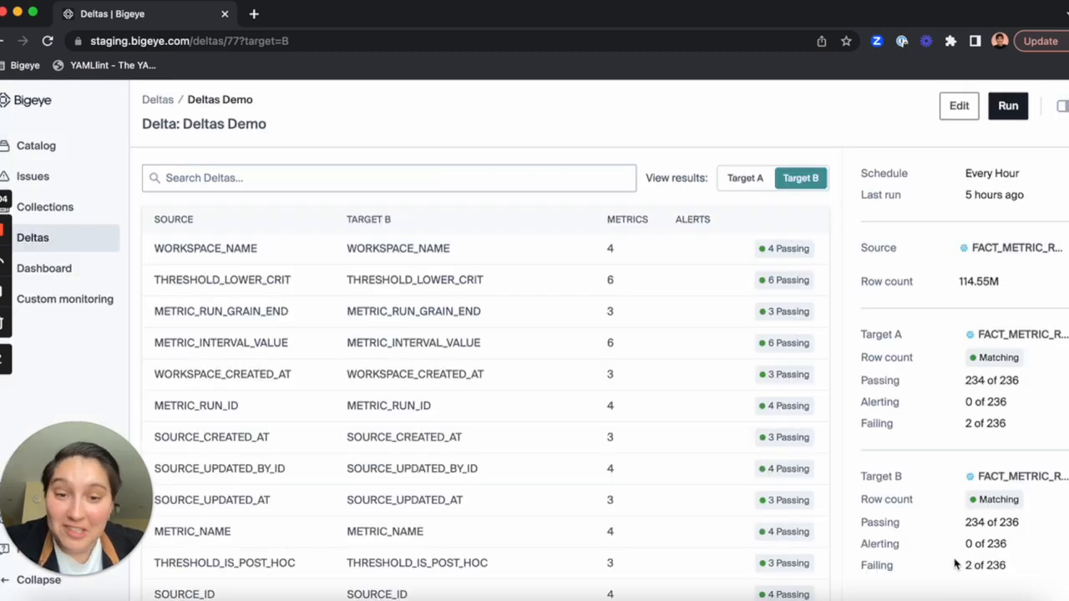